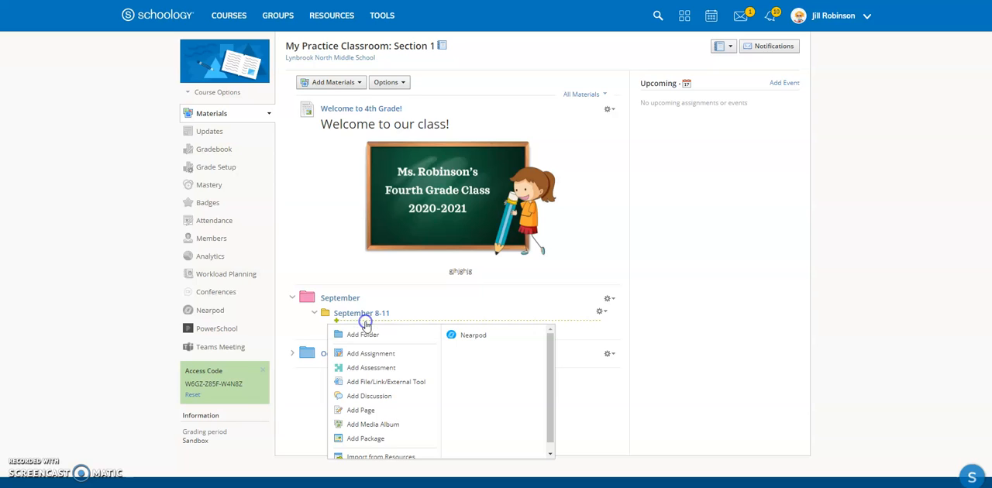
mouse_move(371, 367)
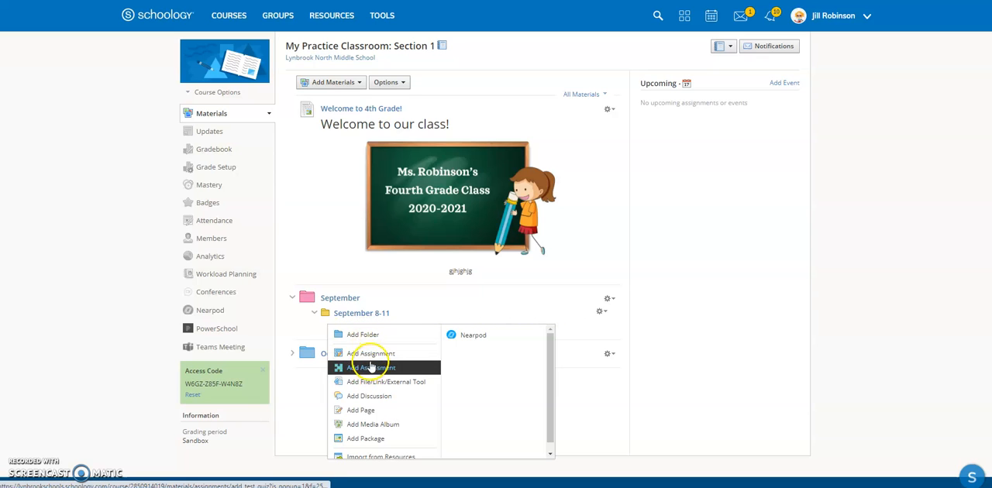
Add a new assignment to the September 8-11 folder named 'Halloween Story/Journal Activity'
click(370, 353)
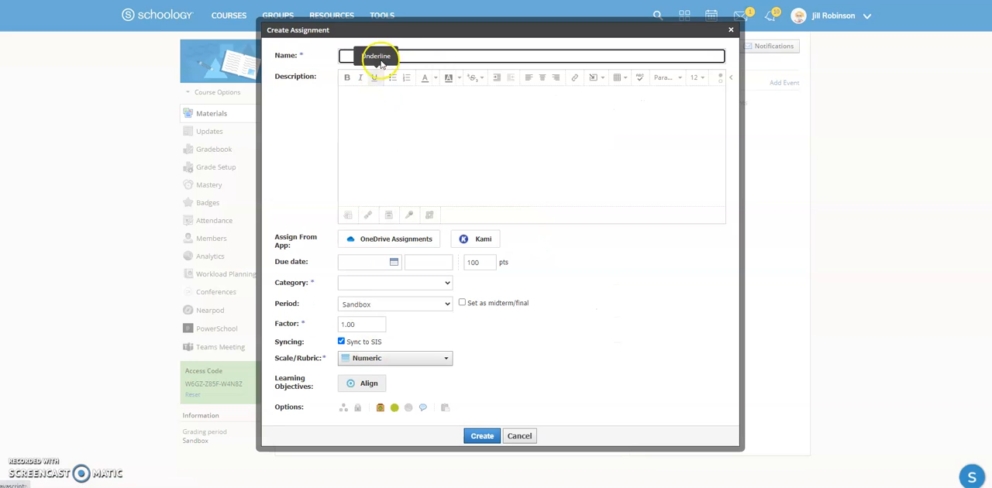
text(Halloween Story)
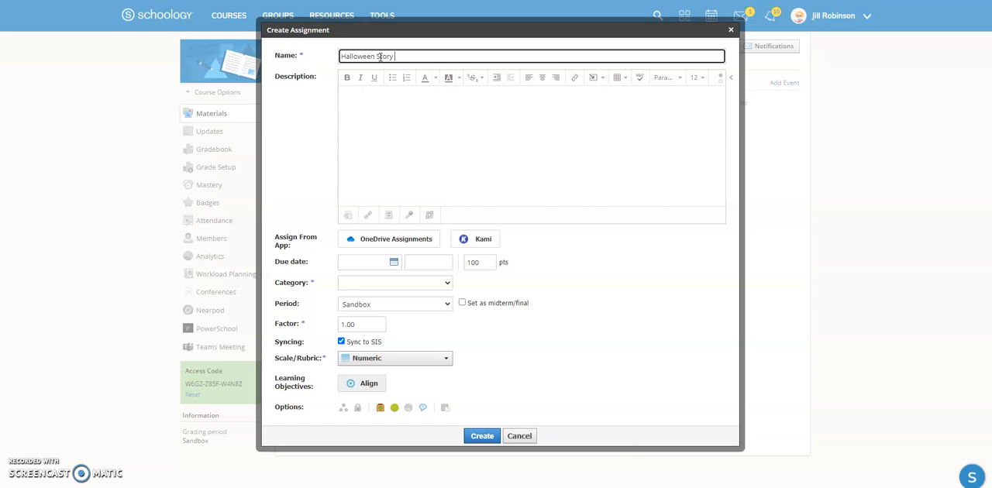
text(/Journal Activity)
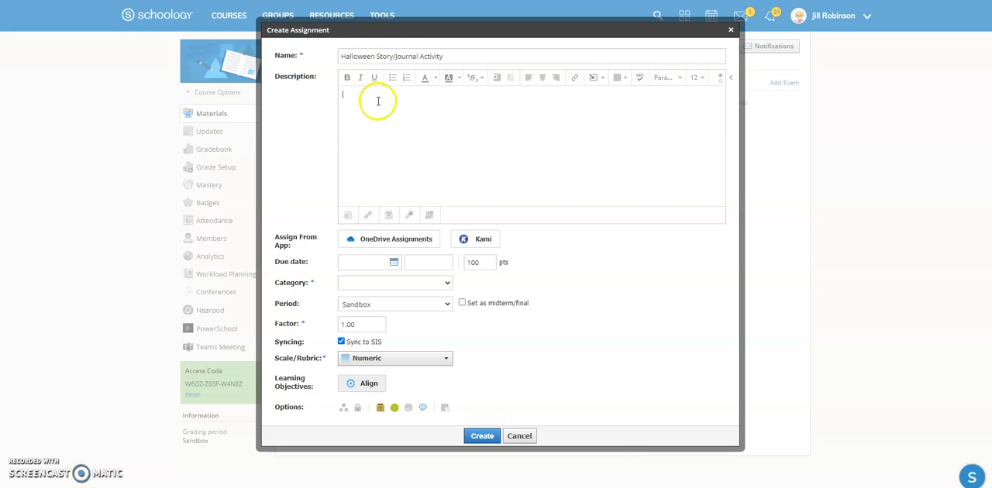
mouse_move(378, 102)
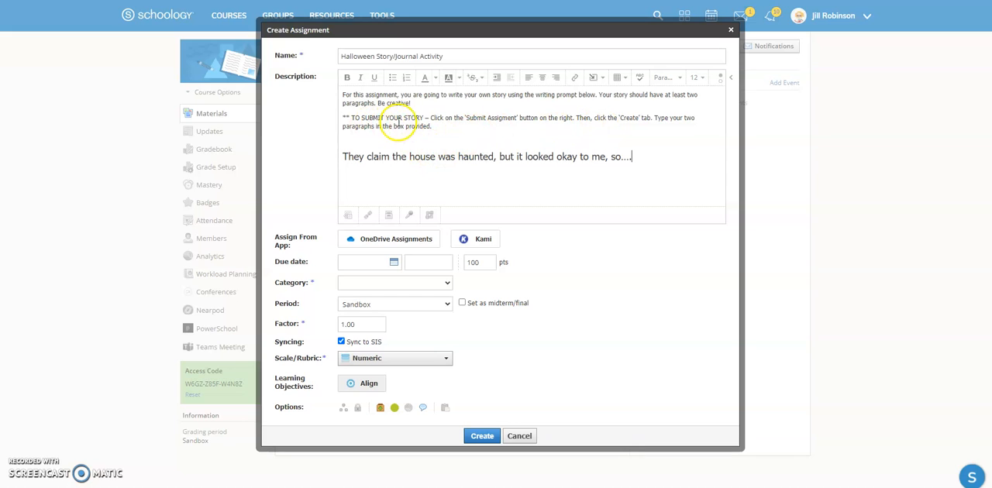
Bold the 'TO SUBMIT YOUR STORY' heading in the pasted description
double_click(404, 118)
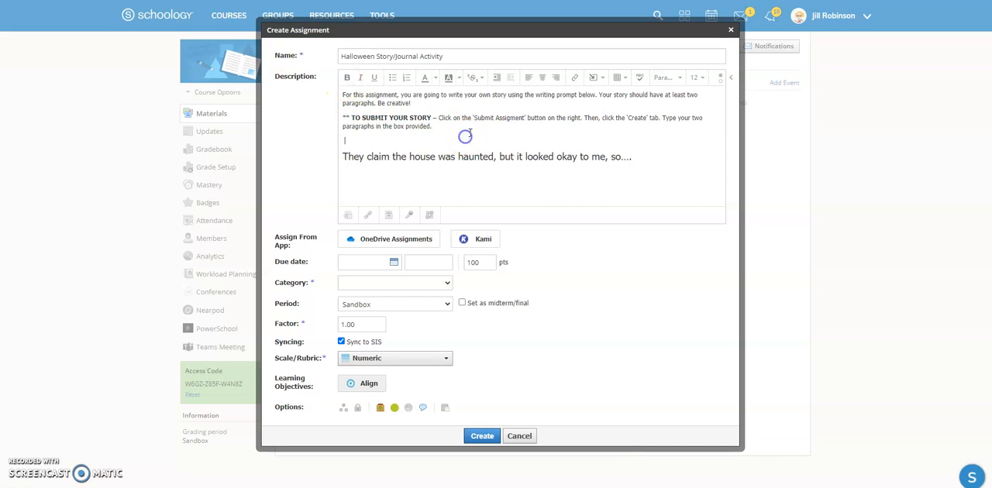
mouse_move(392, 140)
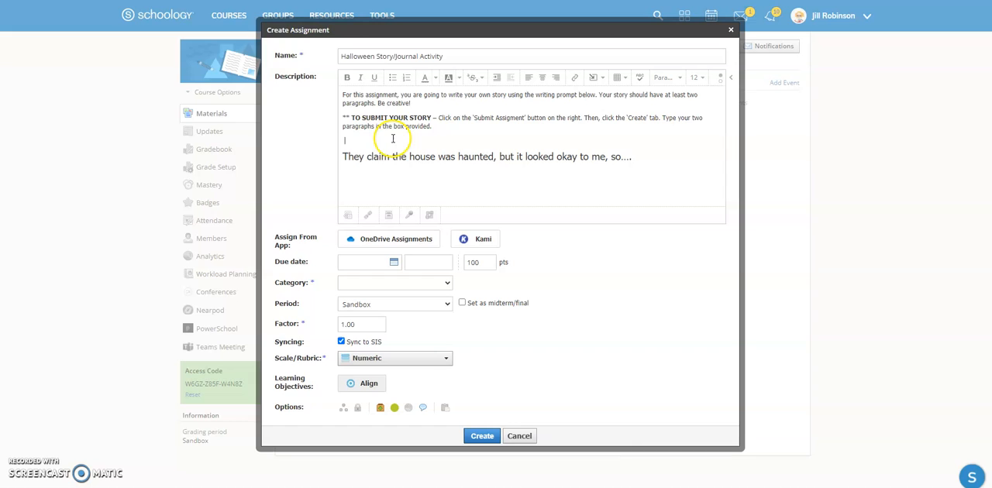
mouse_move(459, 135)
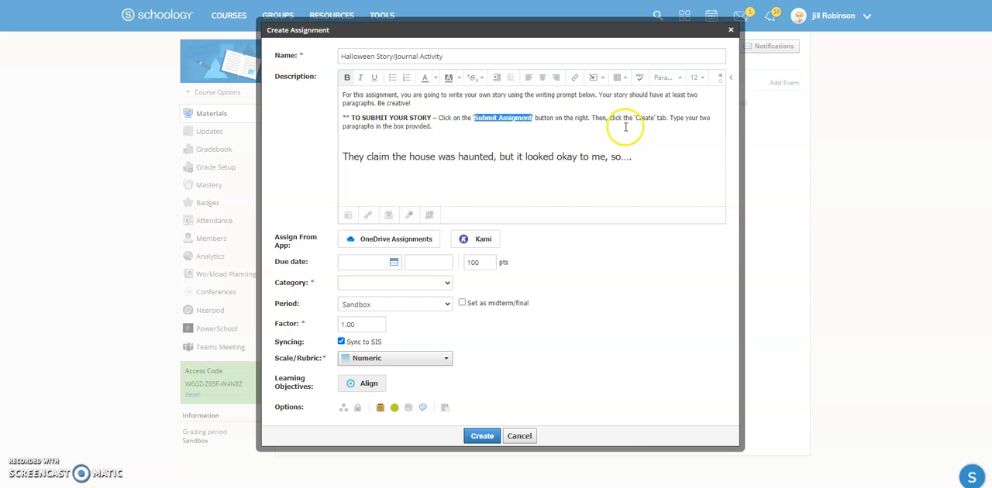
mouse_move(347, 78)
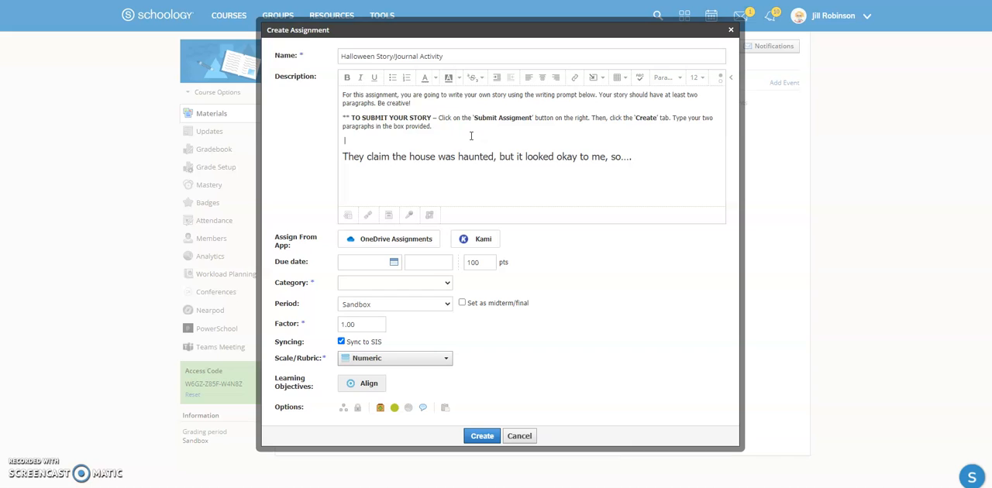
mouse_move(604, 80)
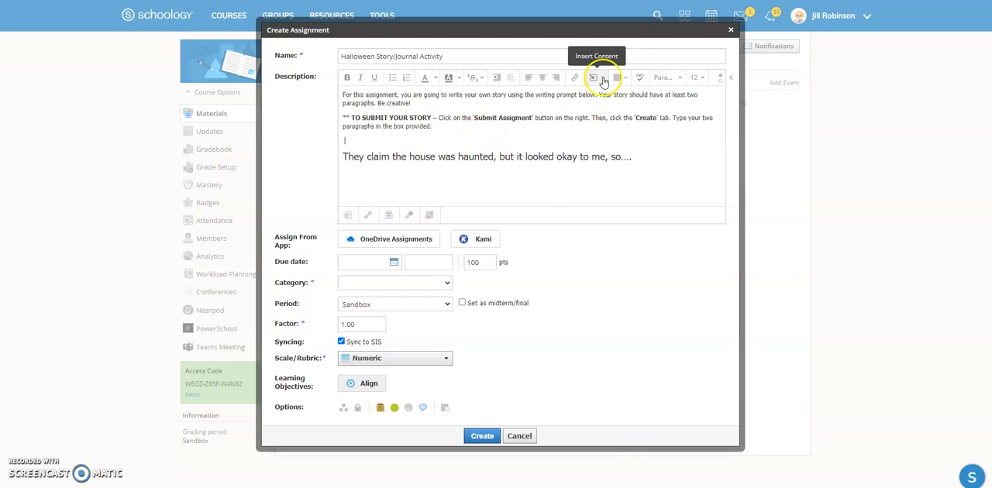
Insert the haunted-house image from the Schoology folder into the description
click(616, 78)
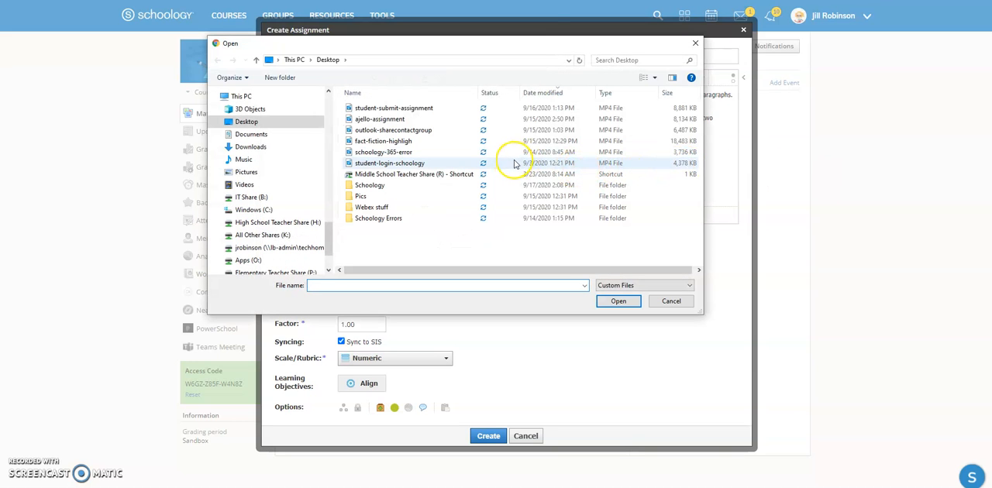
double_click(369, 184)
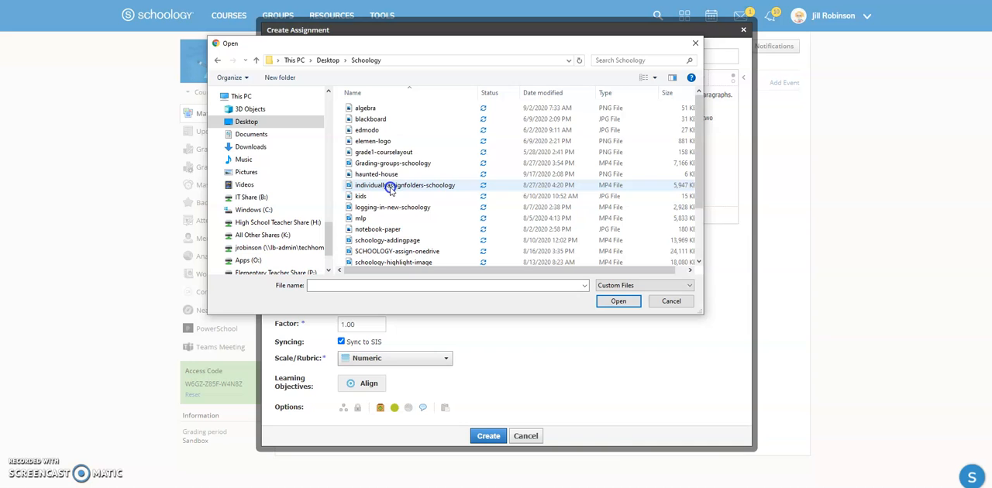
click(543, 93)
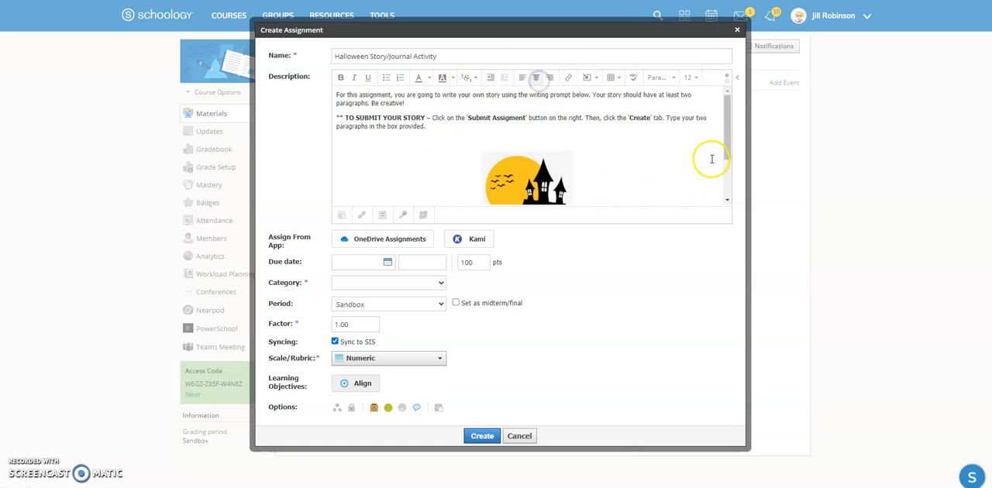
Make the assignment (Ungraded) and set its due date to September 30
scroll(down, 3)
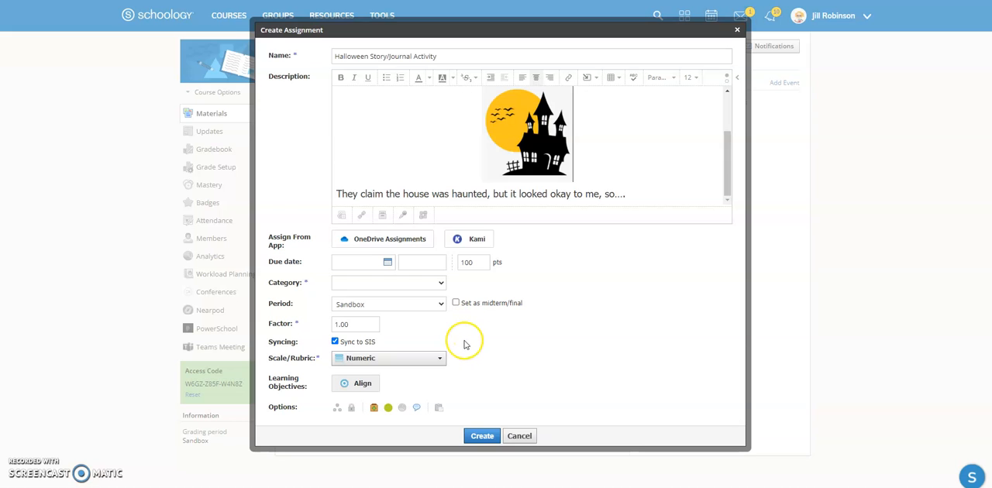
mouse_move(549, 248)
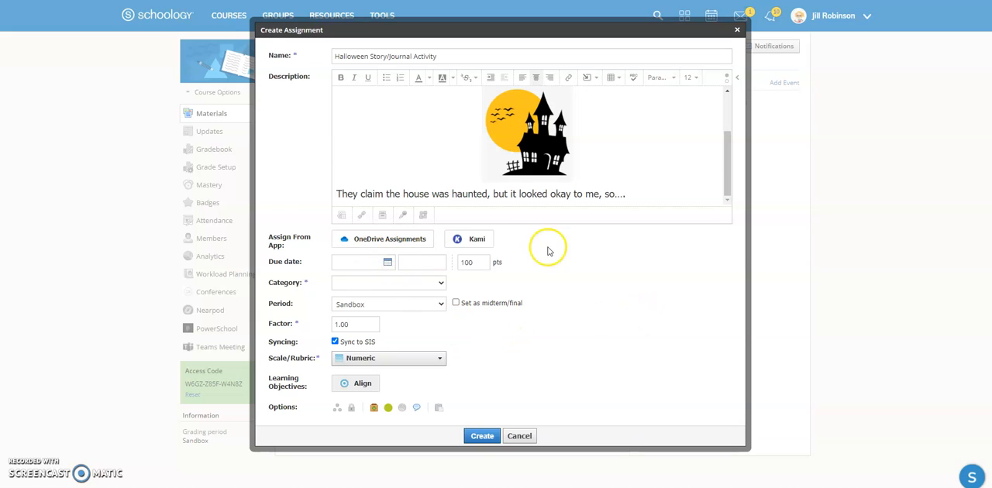
mouse_move(452, 291)
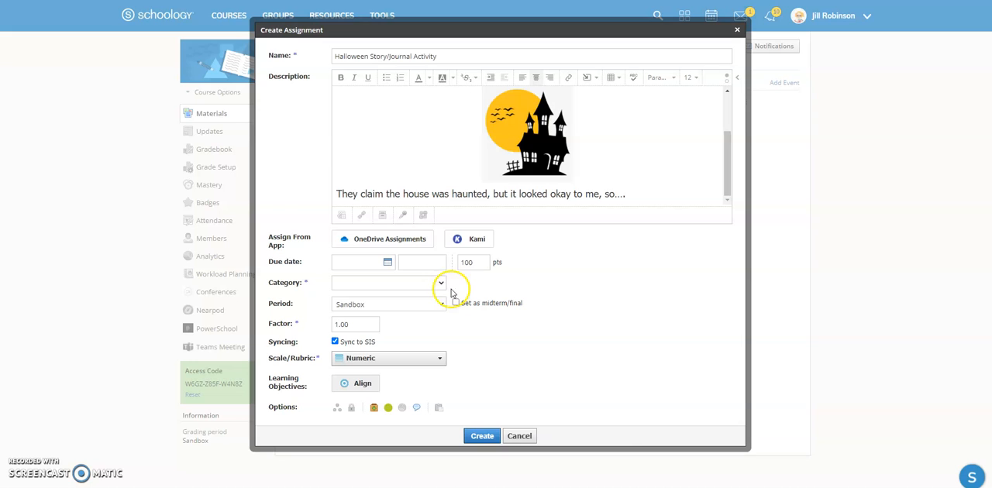
click(440, 282)
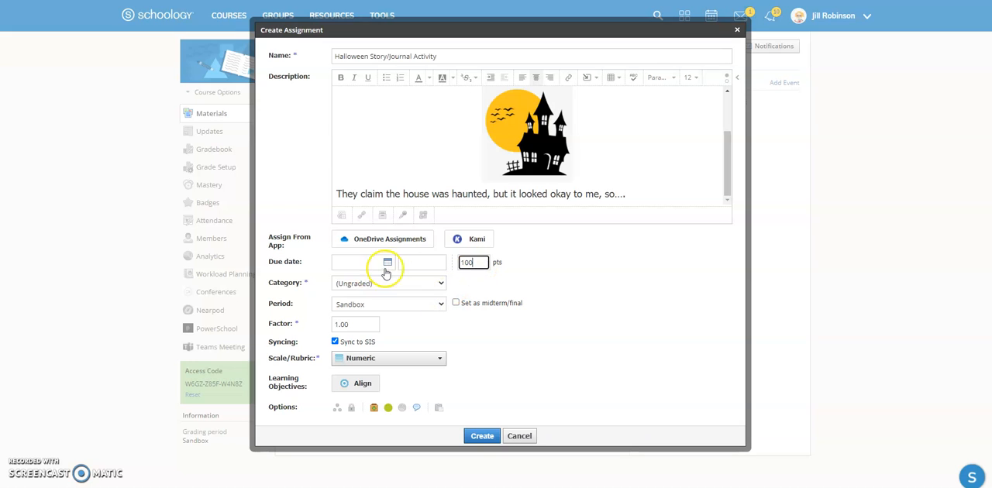
click(364, 262)
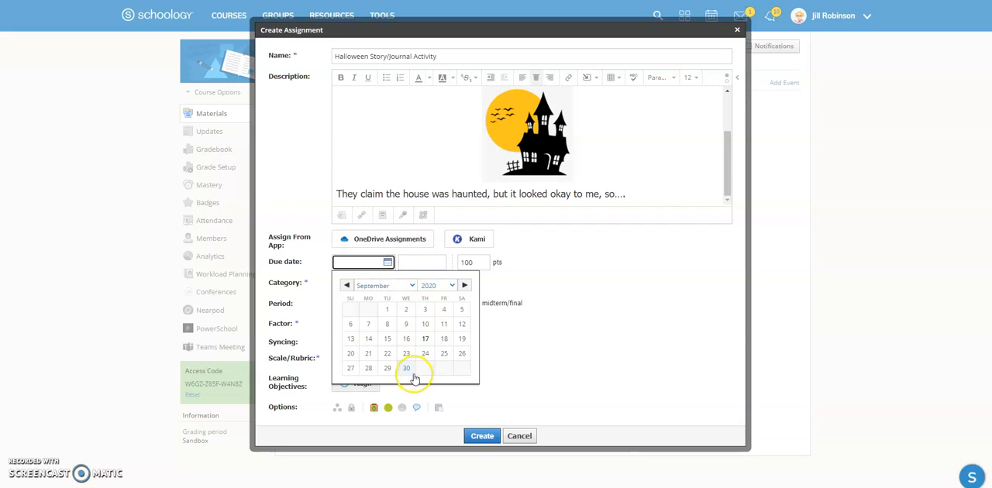
click(406, 369)
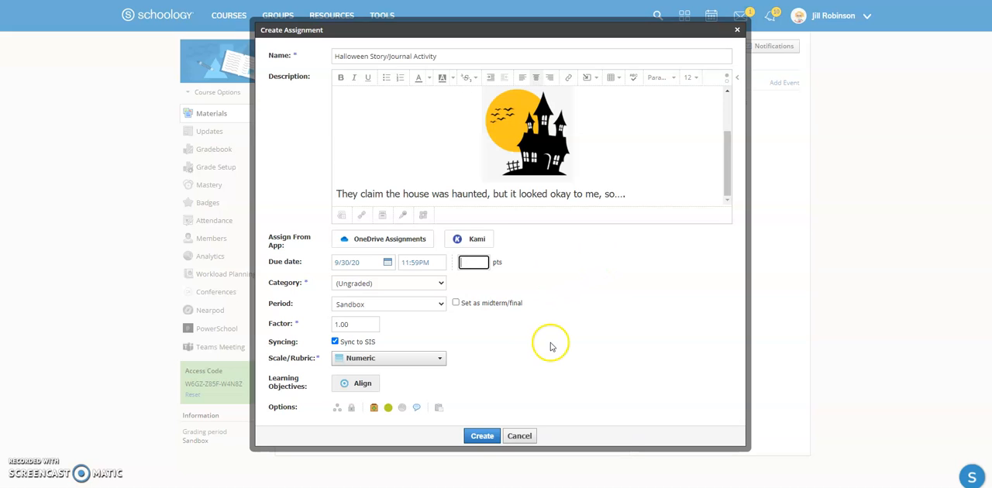
Turn off Sync to SIS for the assignment
click(335, 341)
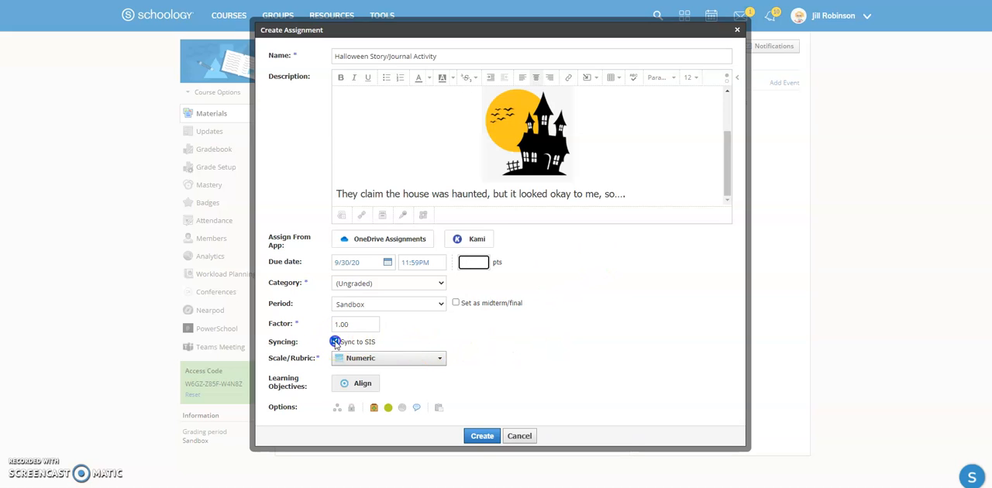
click(334, 341)
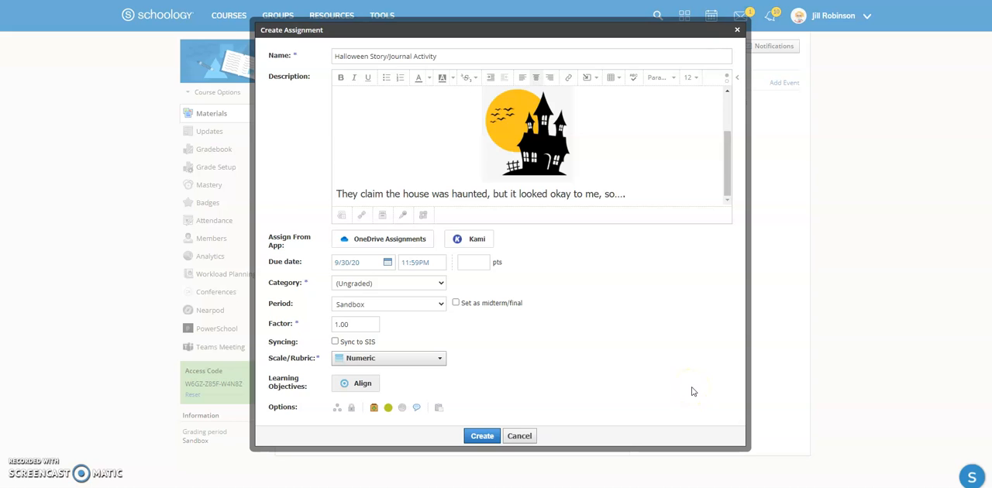
mouse_move(608, 338)
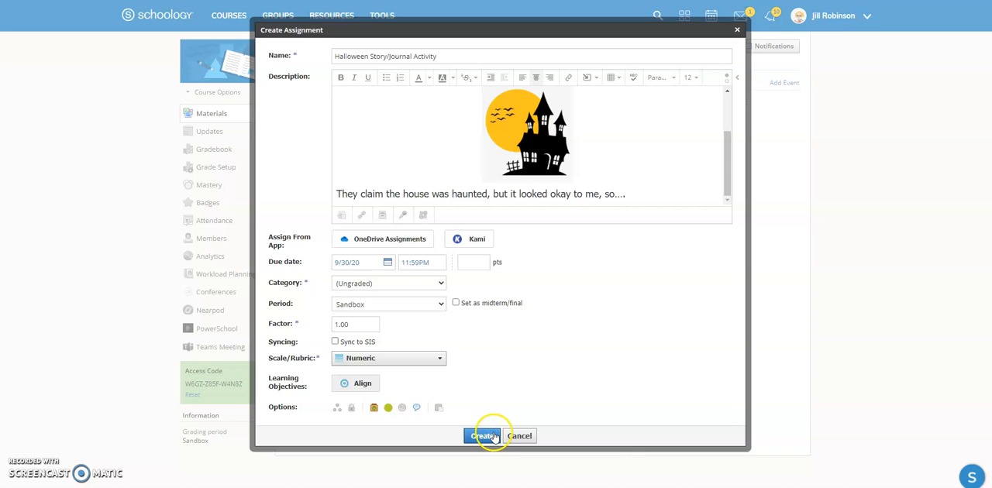
Create the assignment so it publishes in September 8-11
click(483, 436)
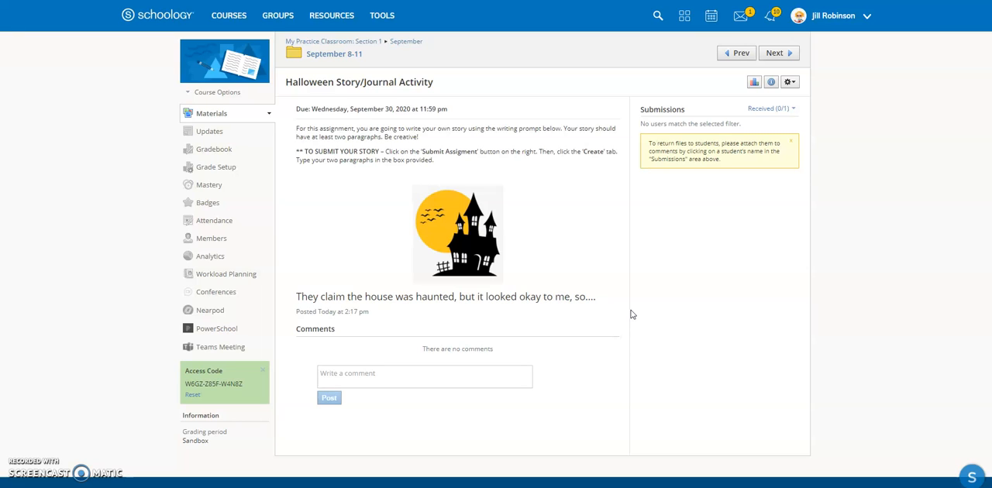
mouse_move(313, 200)
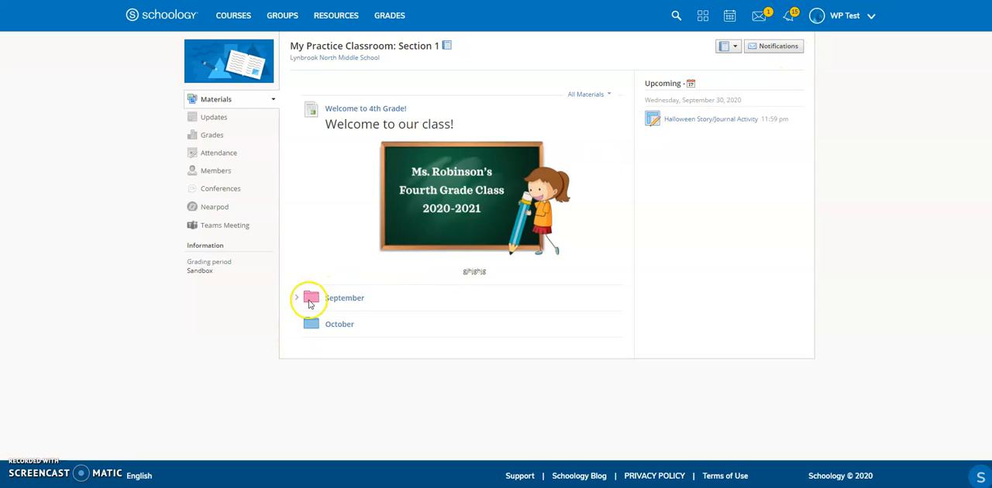
From the student account, open Halloween Story/Journal Activity inside September 8-11
click(298, 297)
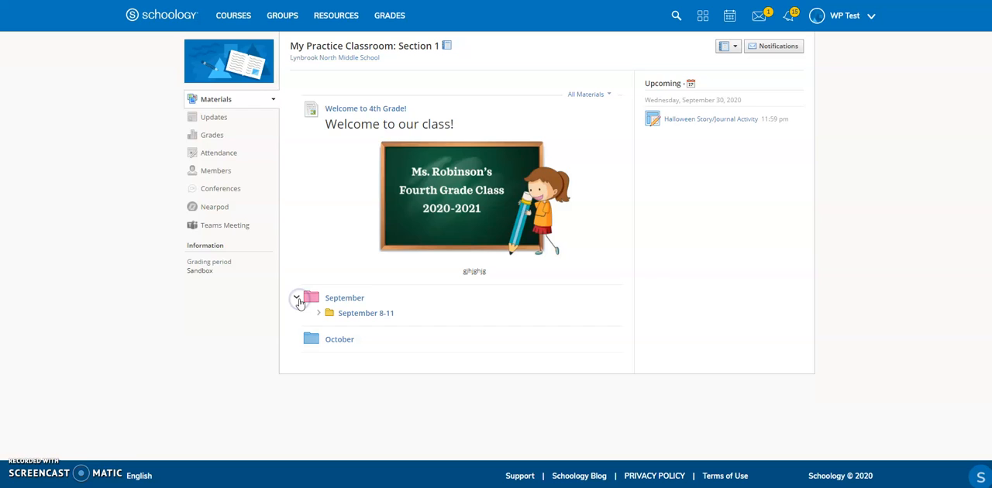
click(319, 312)
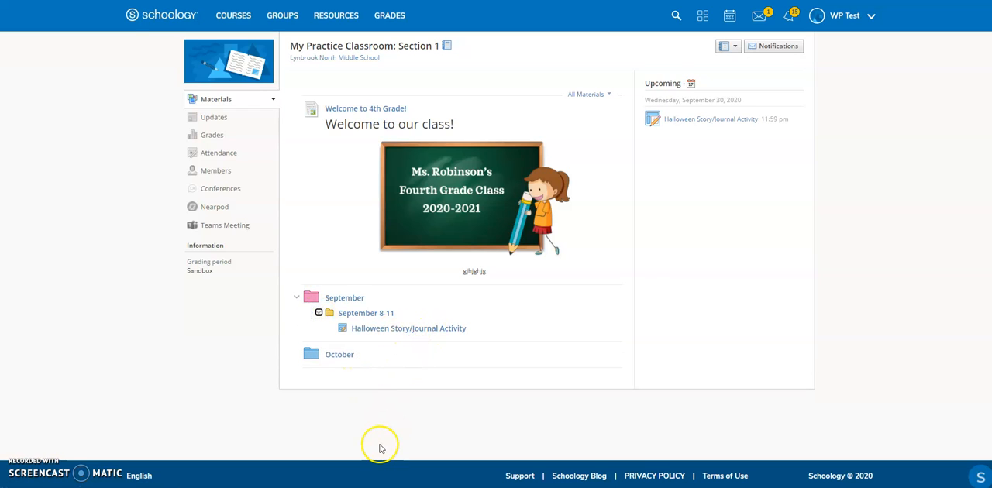
click(409, 327)
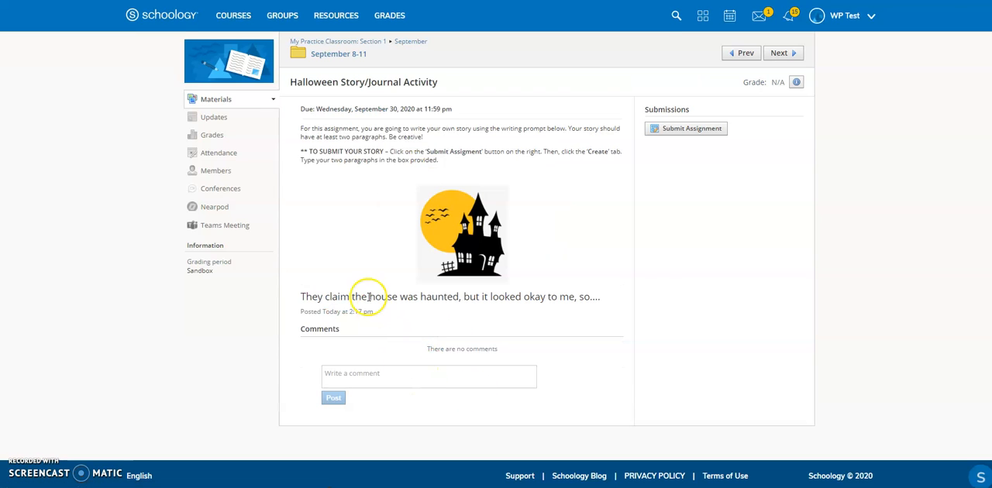
mouse_move(458, 127)
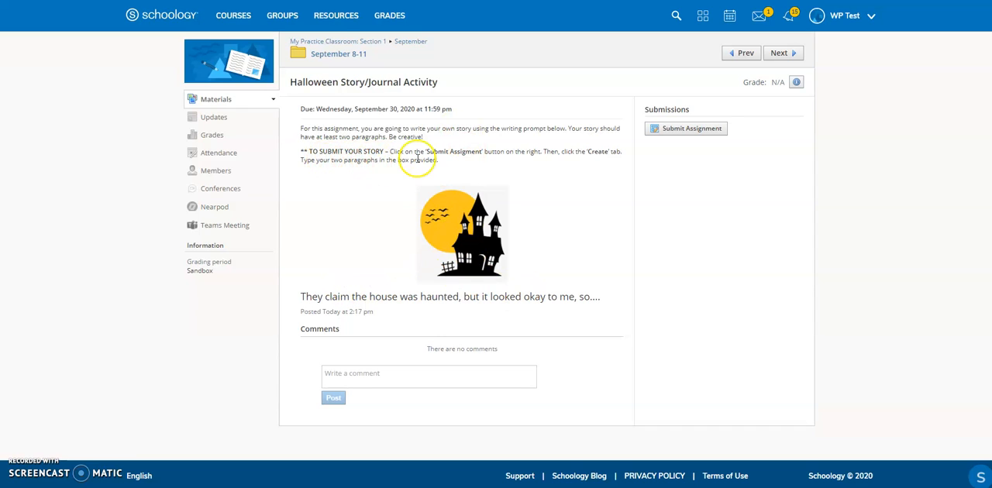
mouse_move(477, 155)
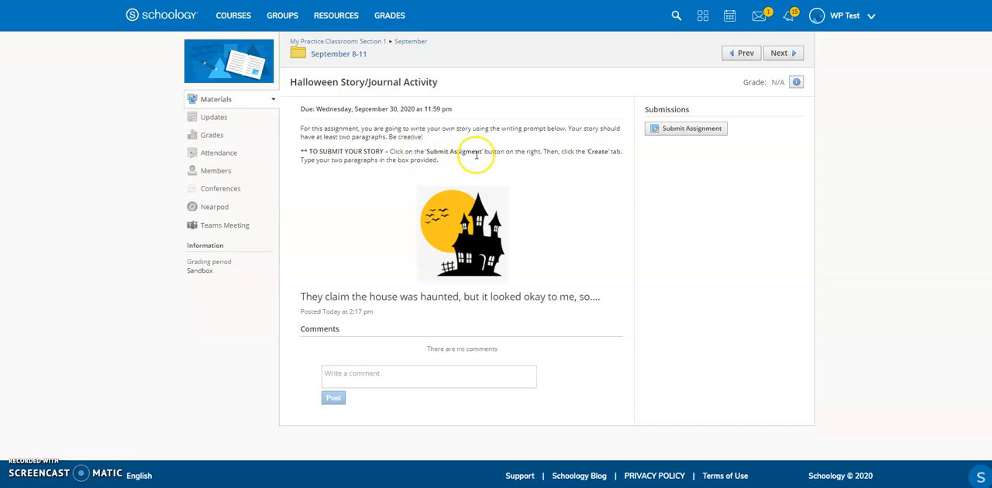
mouse_move(706, 102)
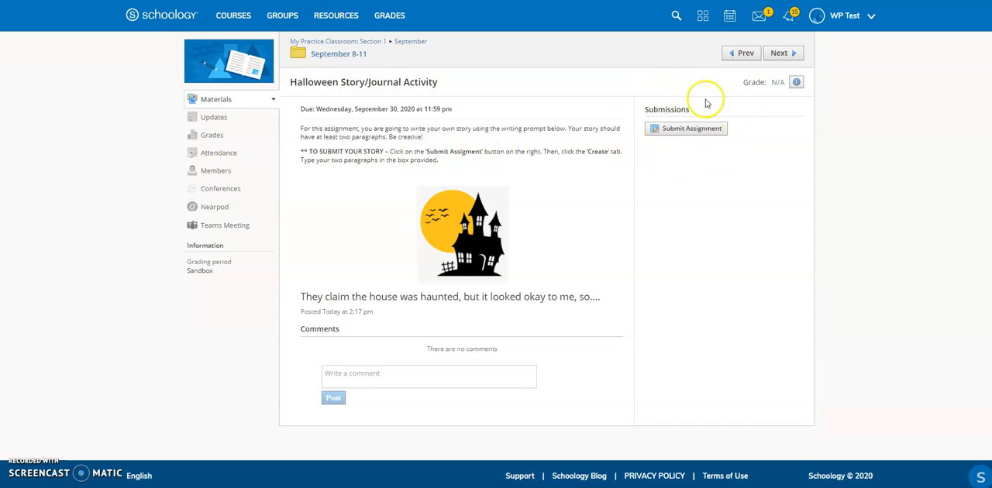
mouse_move(726, 256)
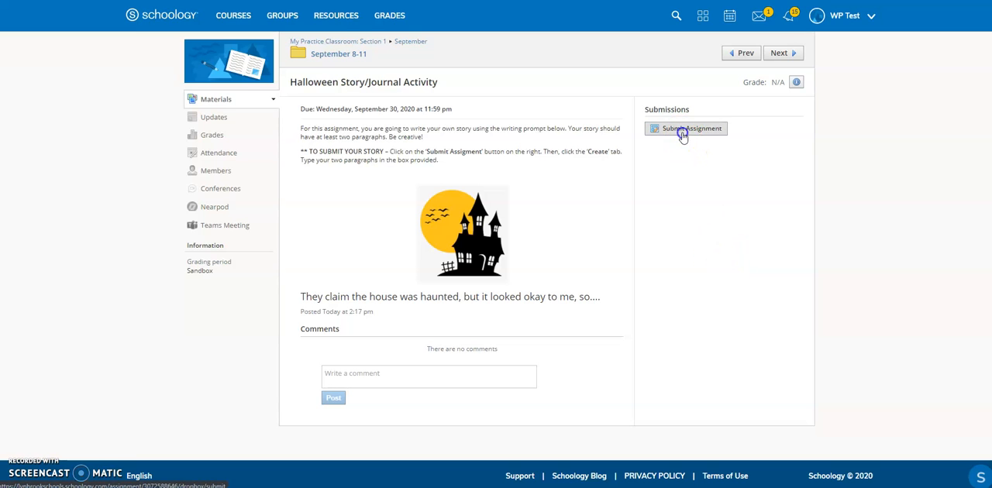
Write the story response in the Create editor and submit it
click(685, 128)
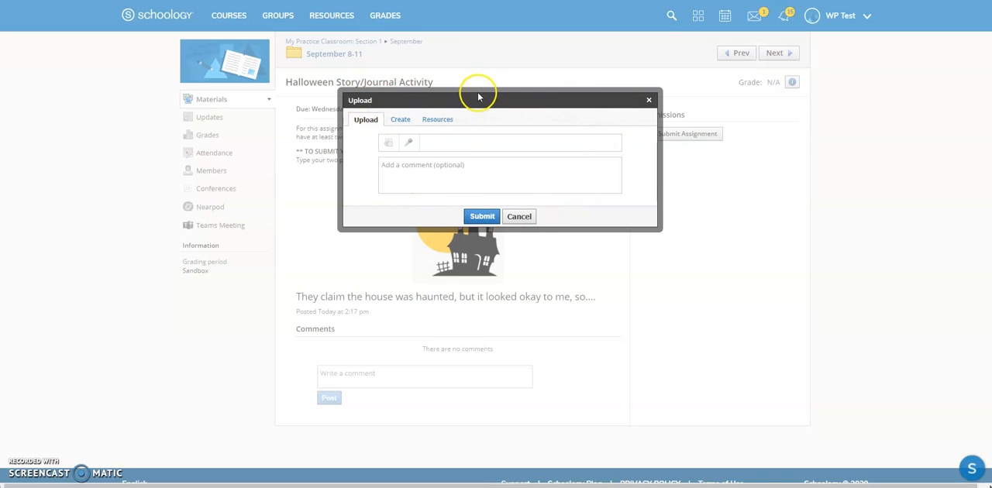
mouse_move(400, 121)
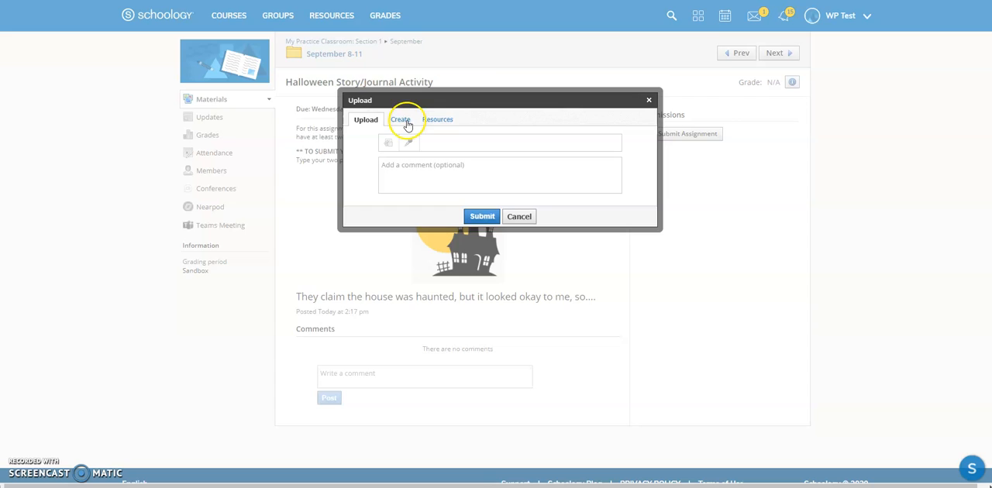
click(399, 119)
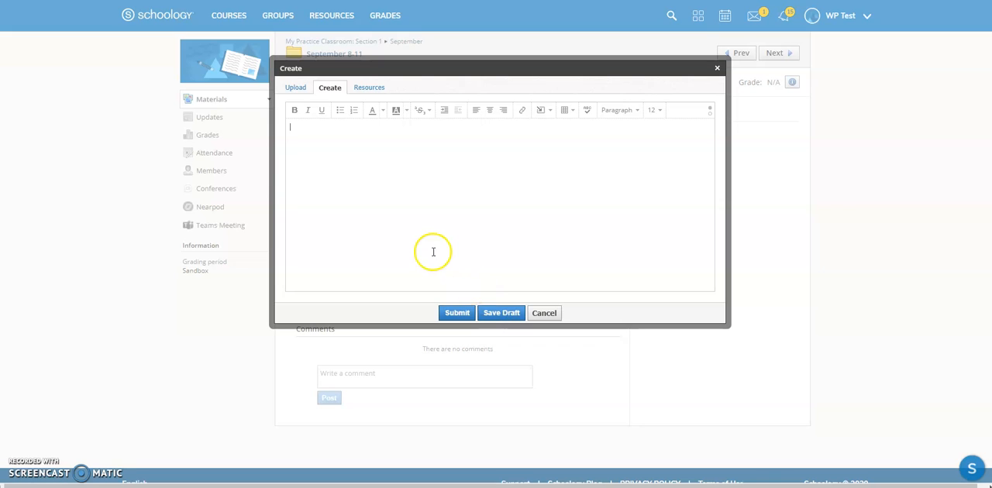
mouse_move(338, 131)
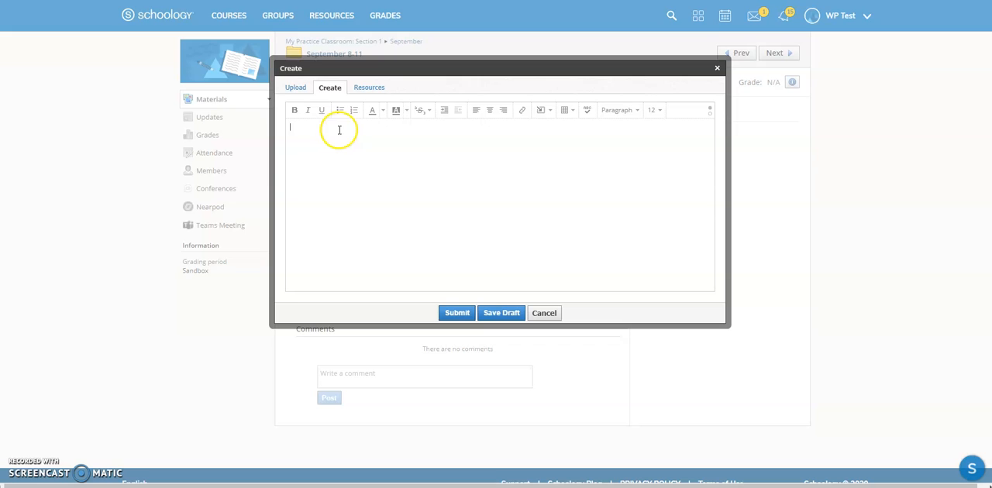
mouse_move(456, 195)
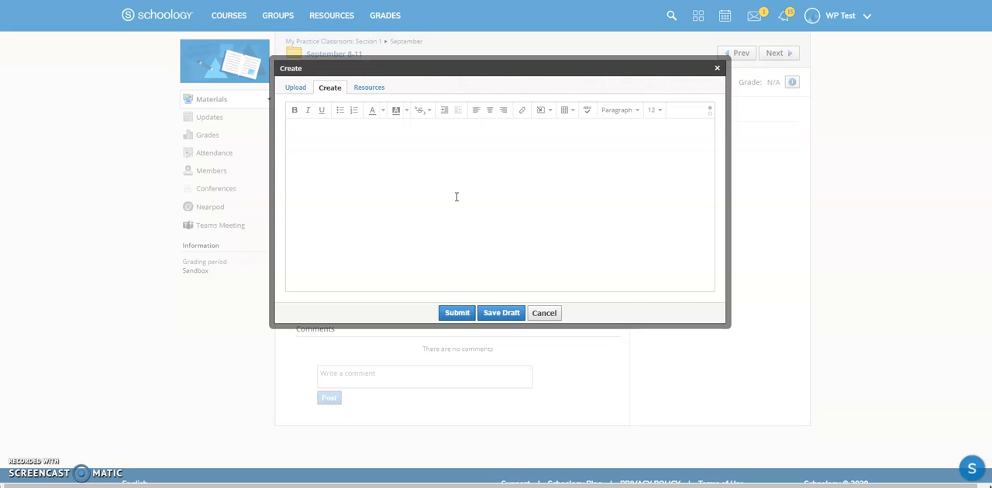
mouse_move(444, 211)
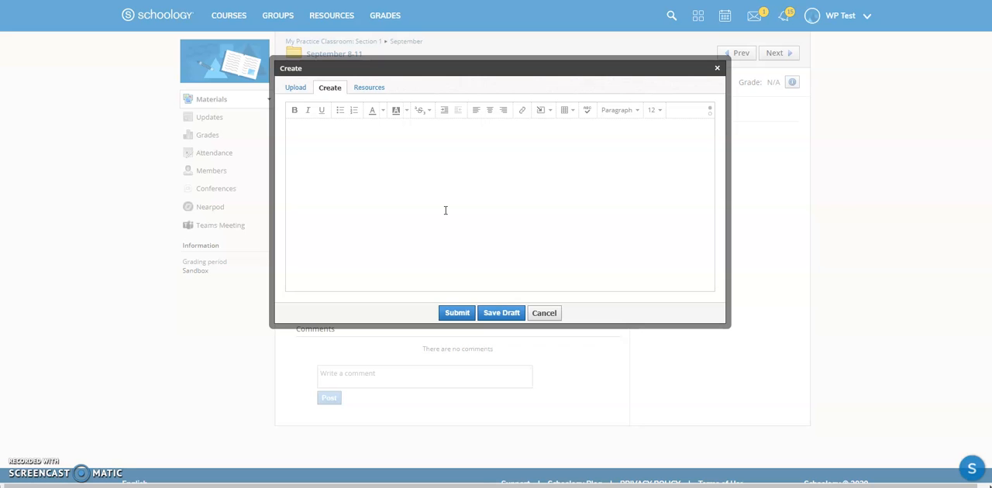
mouse_move(552, 109)
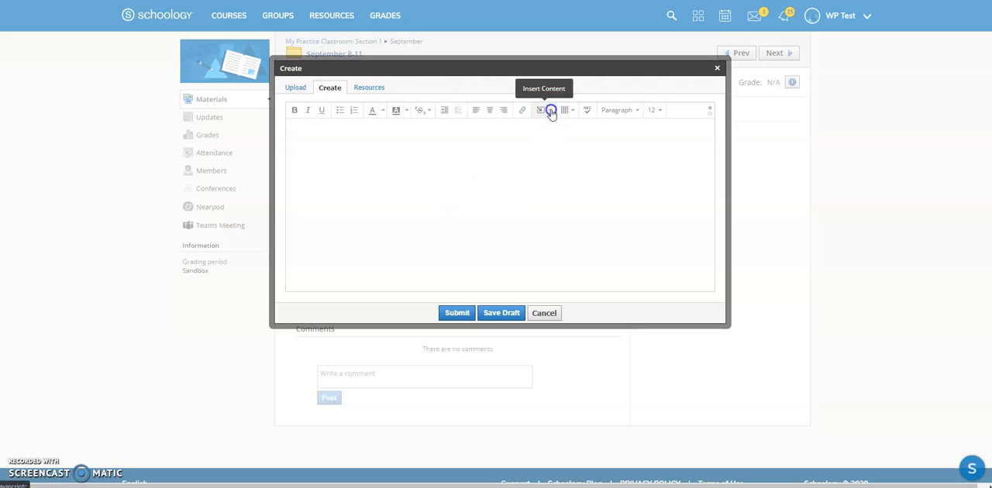
click(540, 109)
text(jfjsdflj dsfjsa ;j)
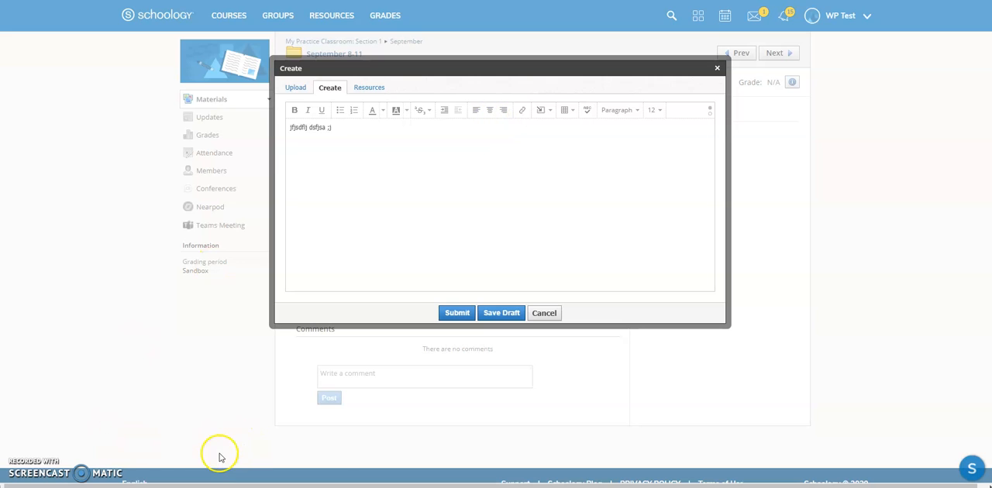
mouse_move(356, 291)
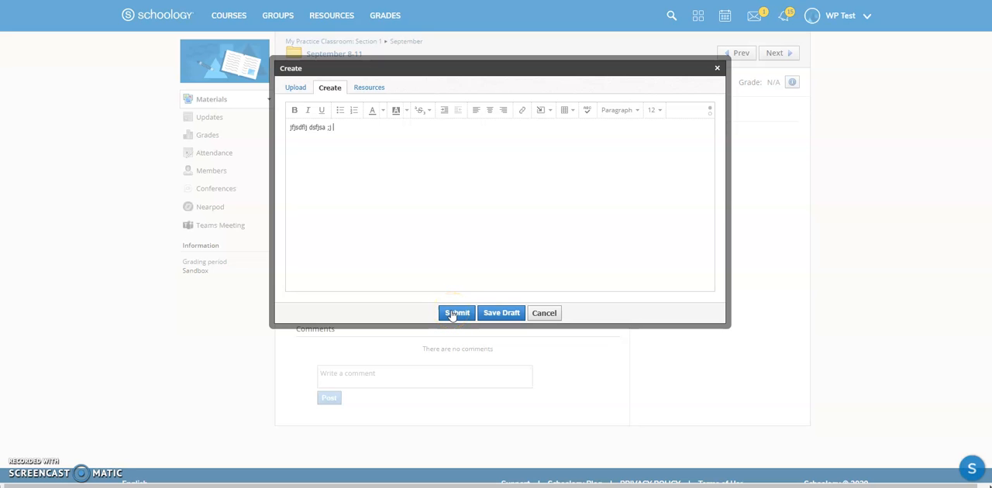
click(456, 313)
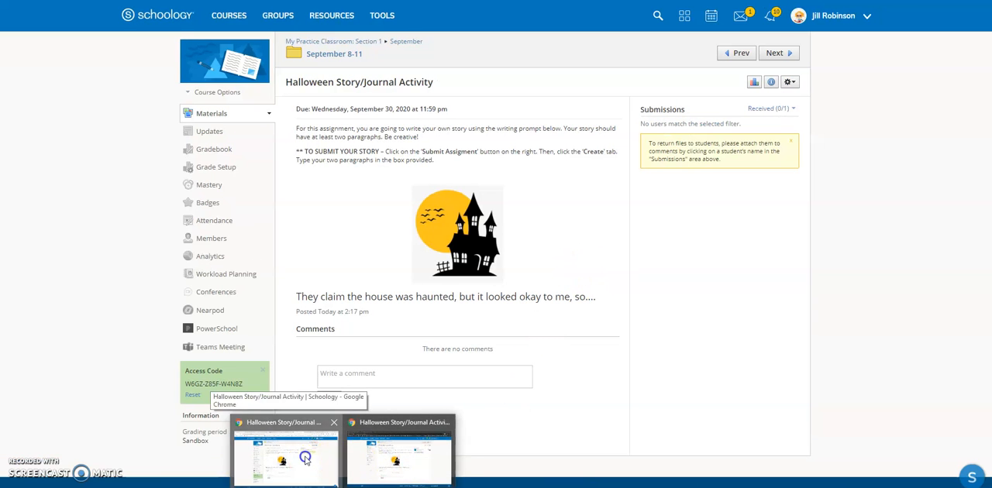
In the teacher's window, open the student's on-time submission for review
click(425, 372)
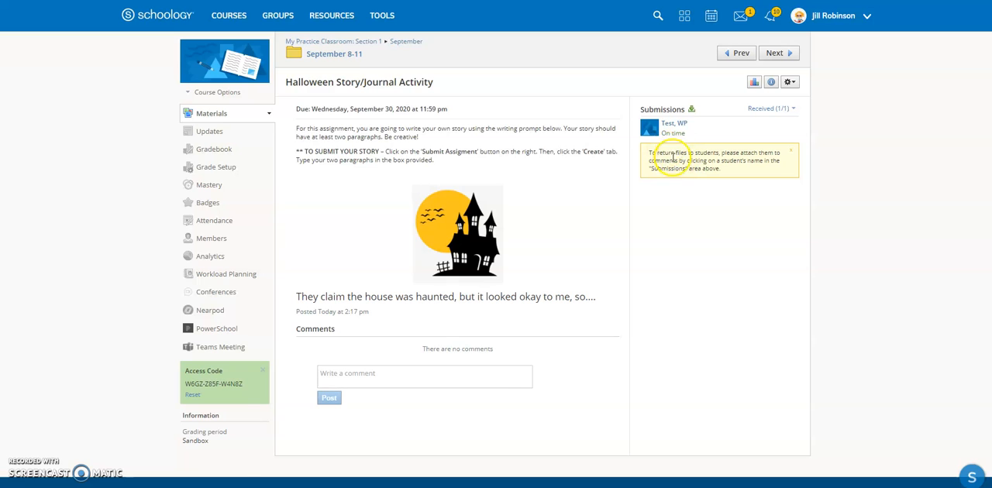
click(673, 124)
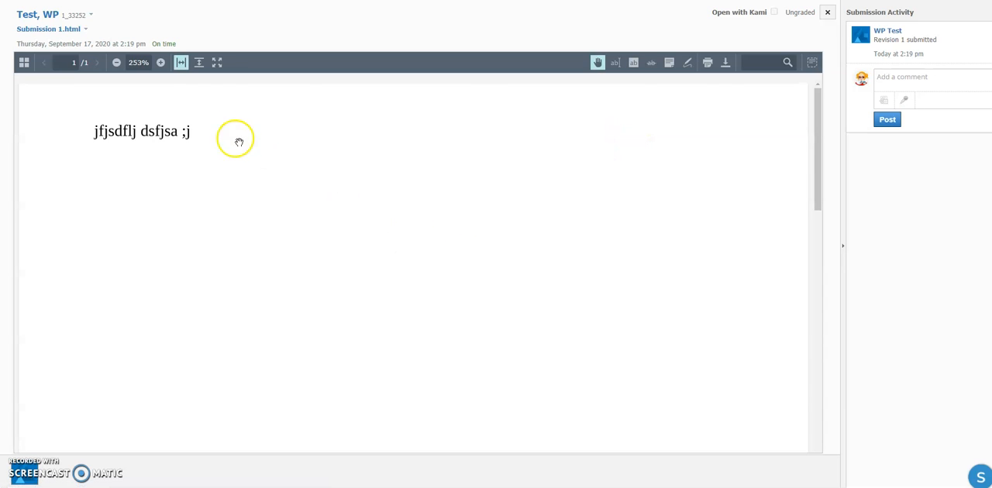
mouse_move(341, 149)
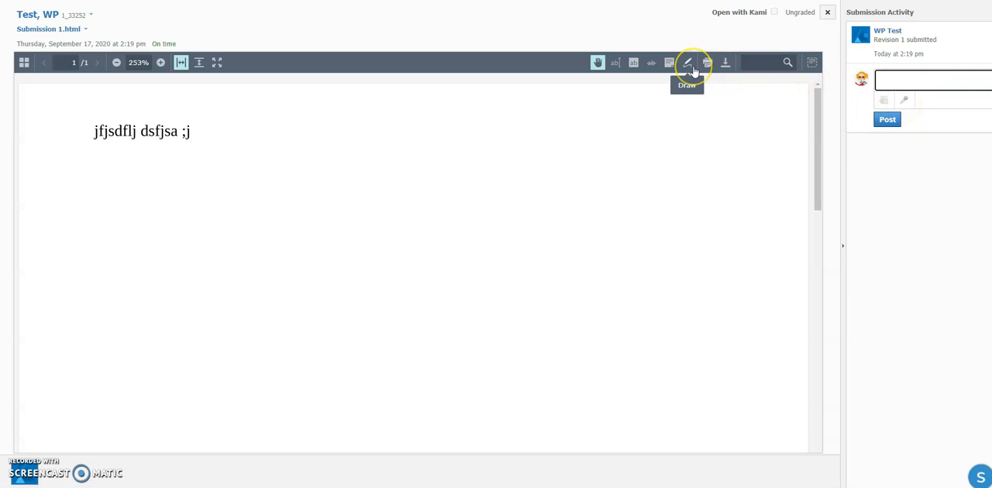
Circle the story text with the Draw tool and post a 'misspelled' comment
click(688, 62)
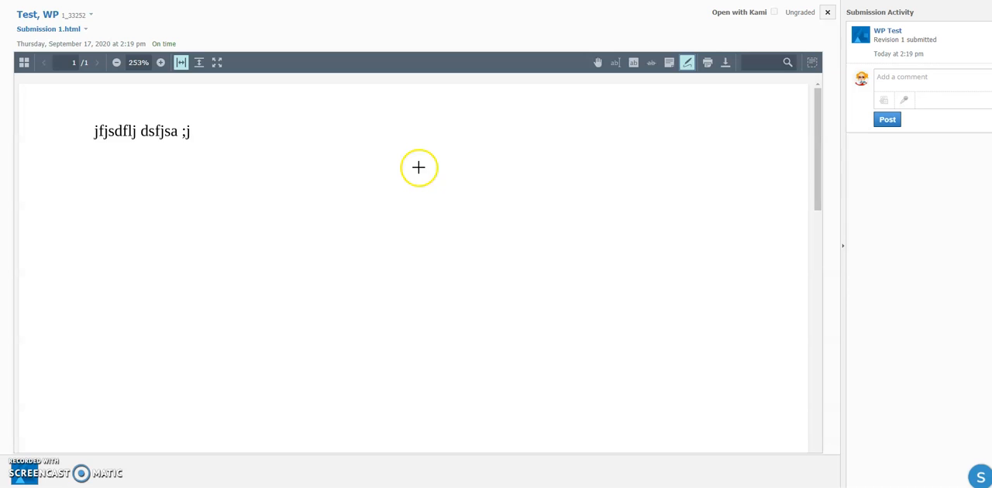
mouse_move(118, 200)
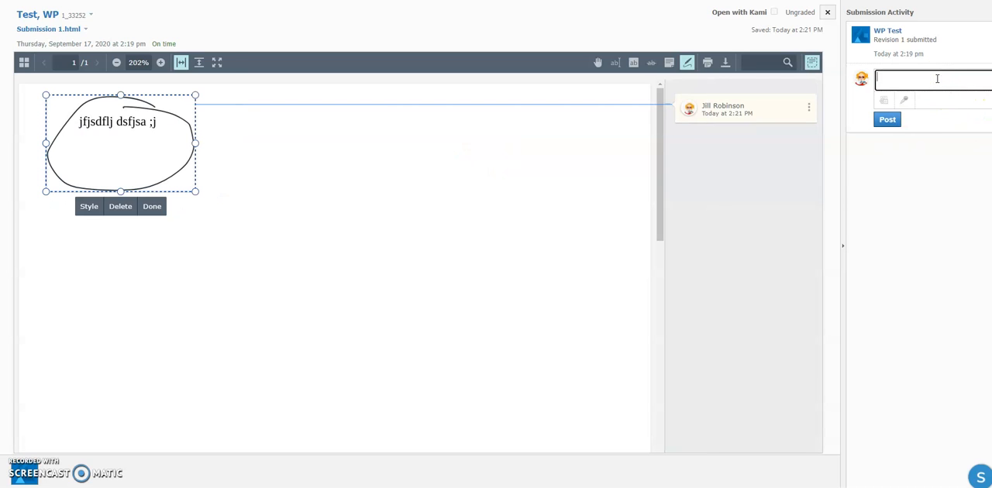
text(misspell)
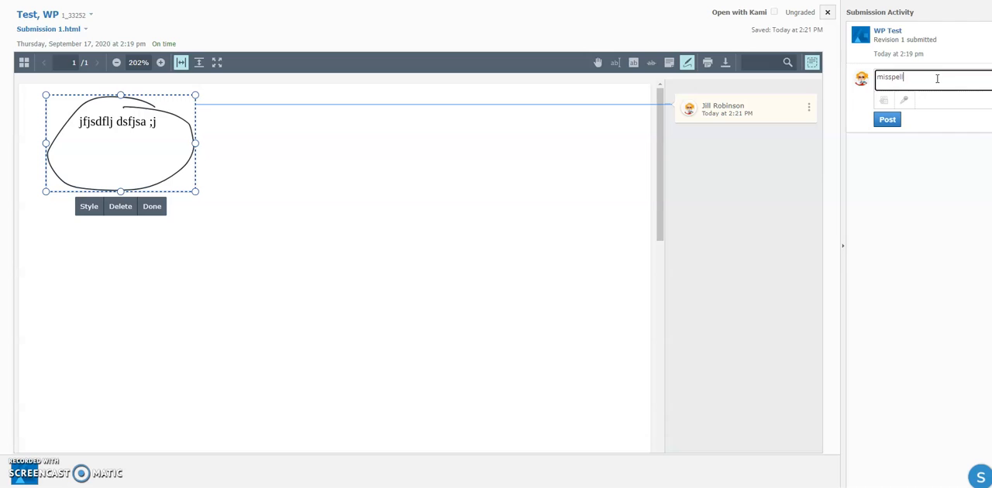
text(ed)
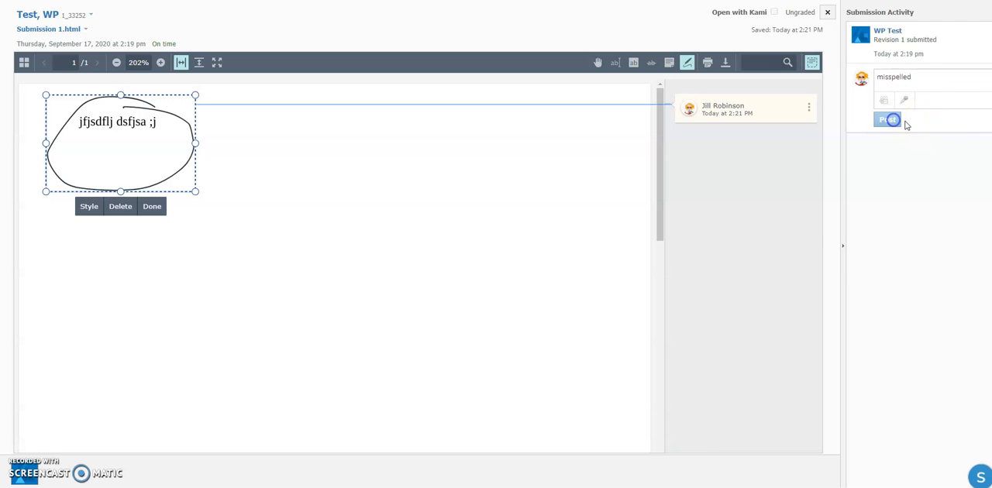
click(887, 121)
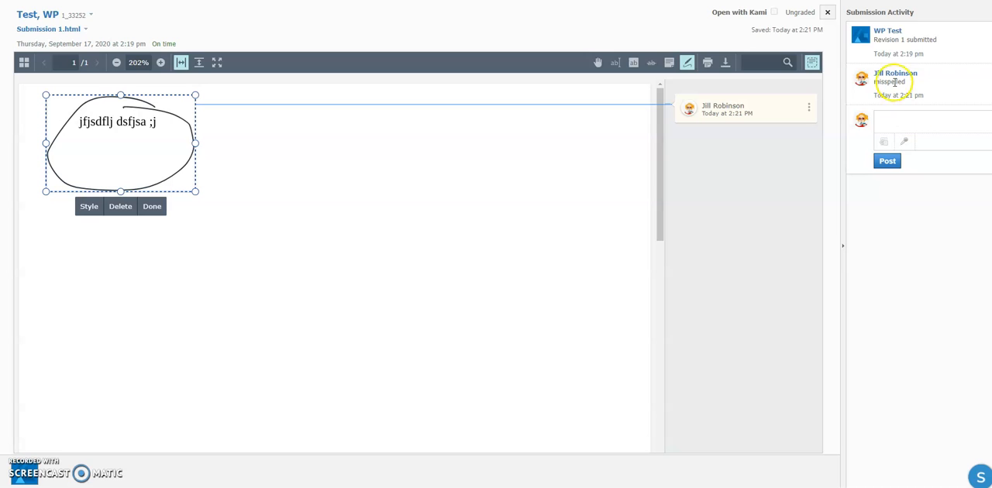
mouse_move(828, 247)
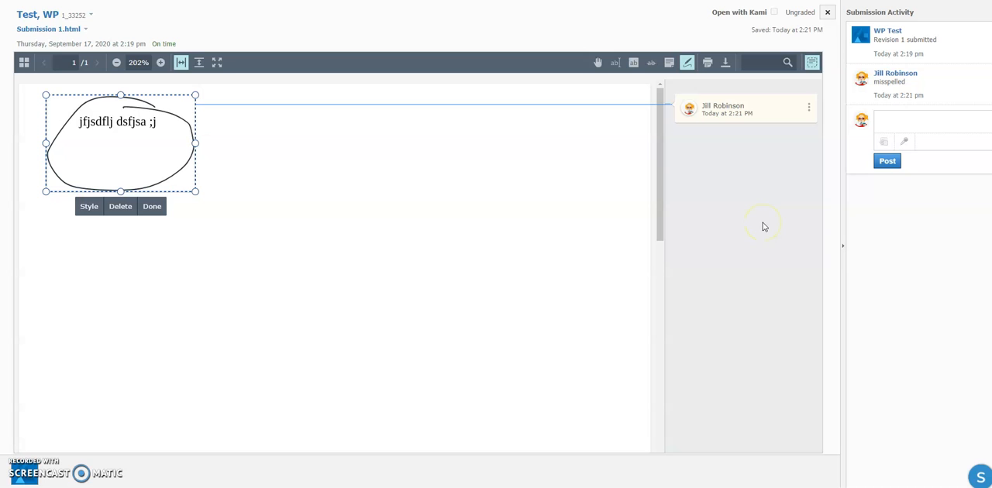
mouse_move(781, 192)
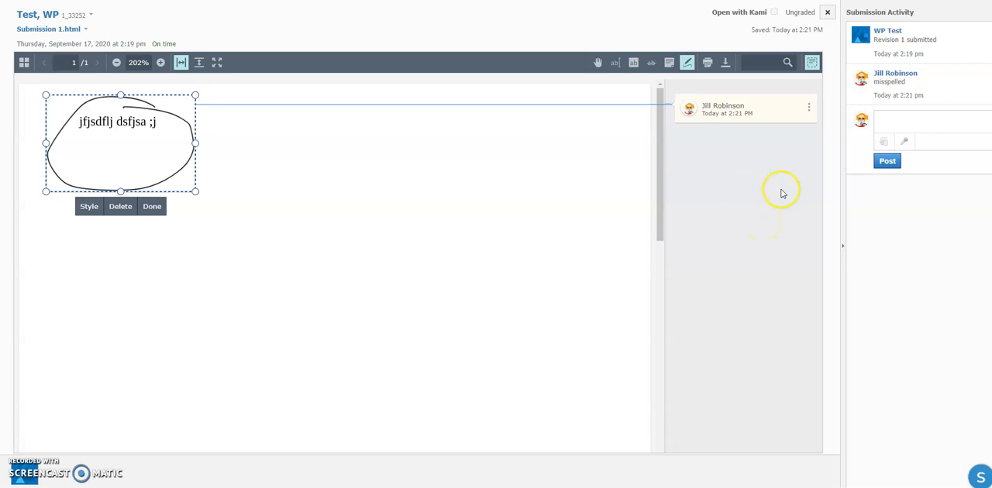